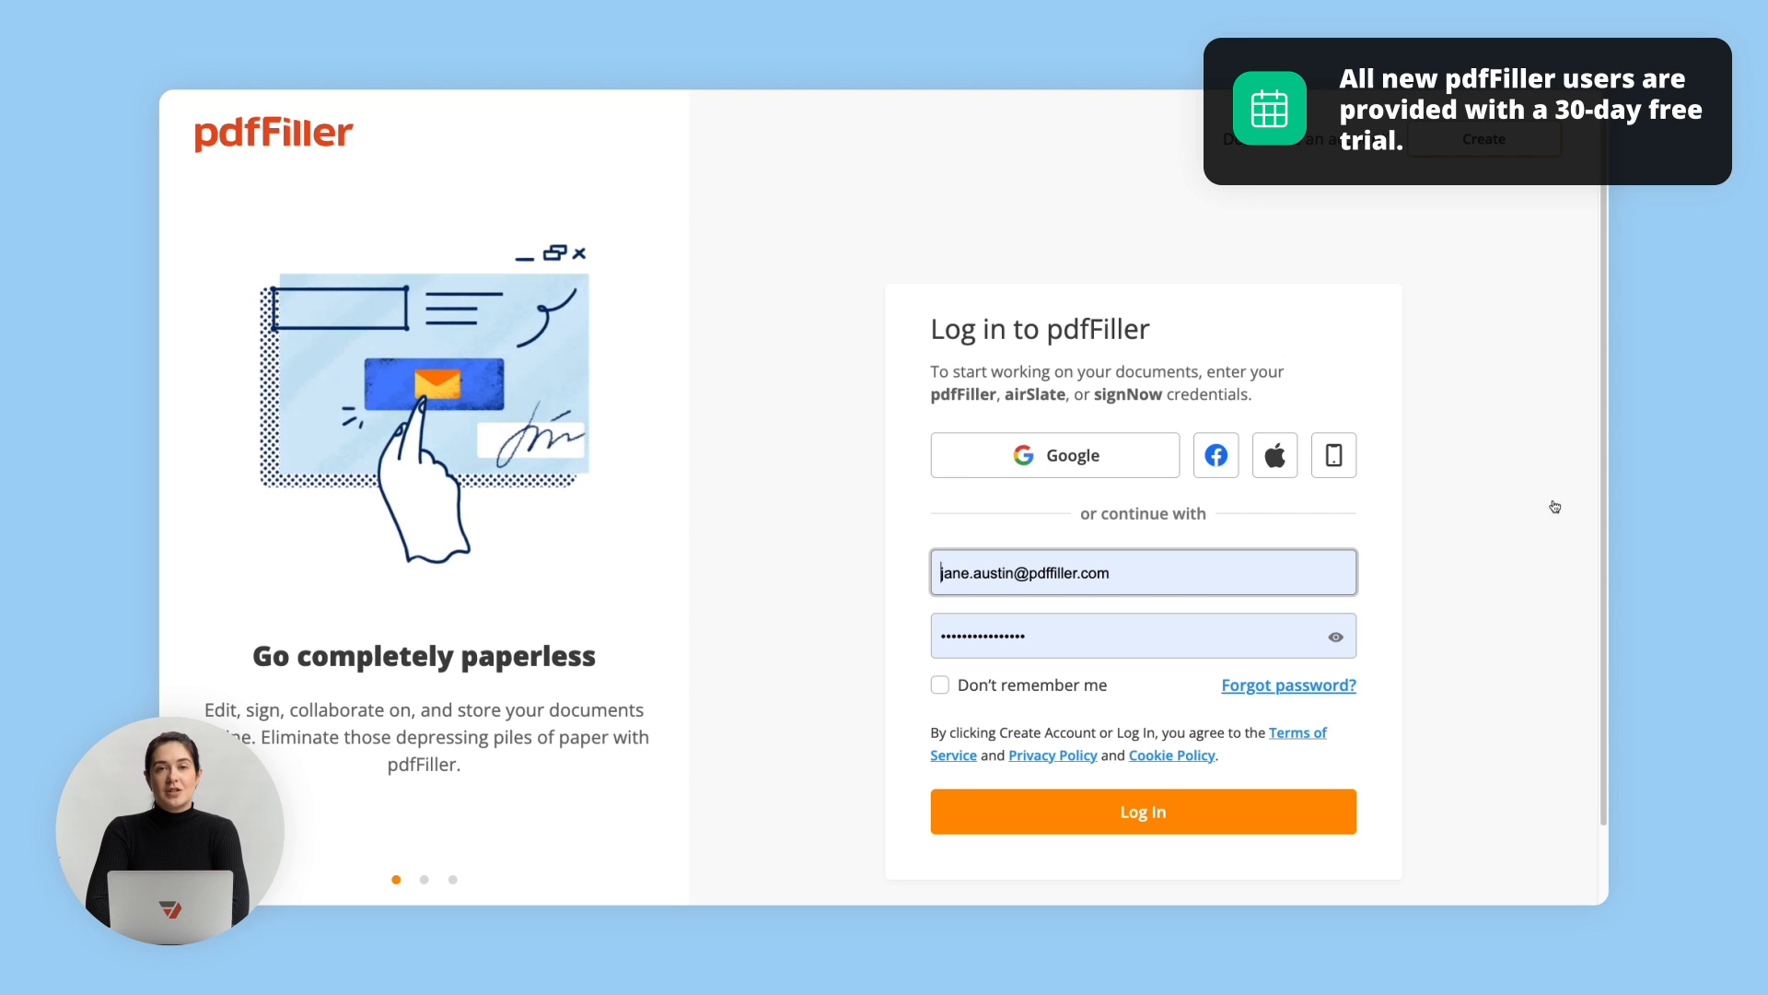
Step: Log in to the pdfFiller account to reach the dashboard of recent documents
{"action": "left_click", "coordinate": [1142, 811]}
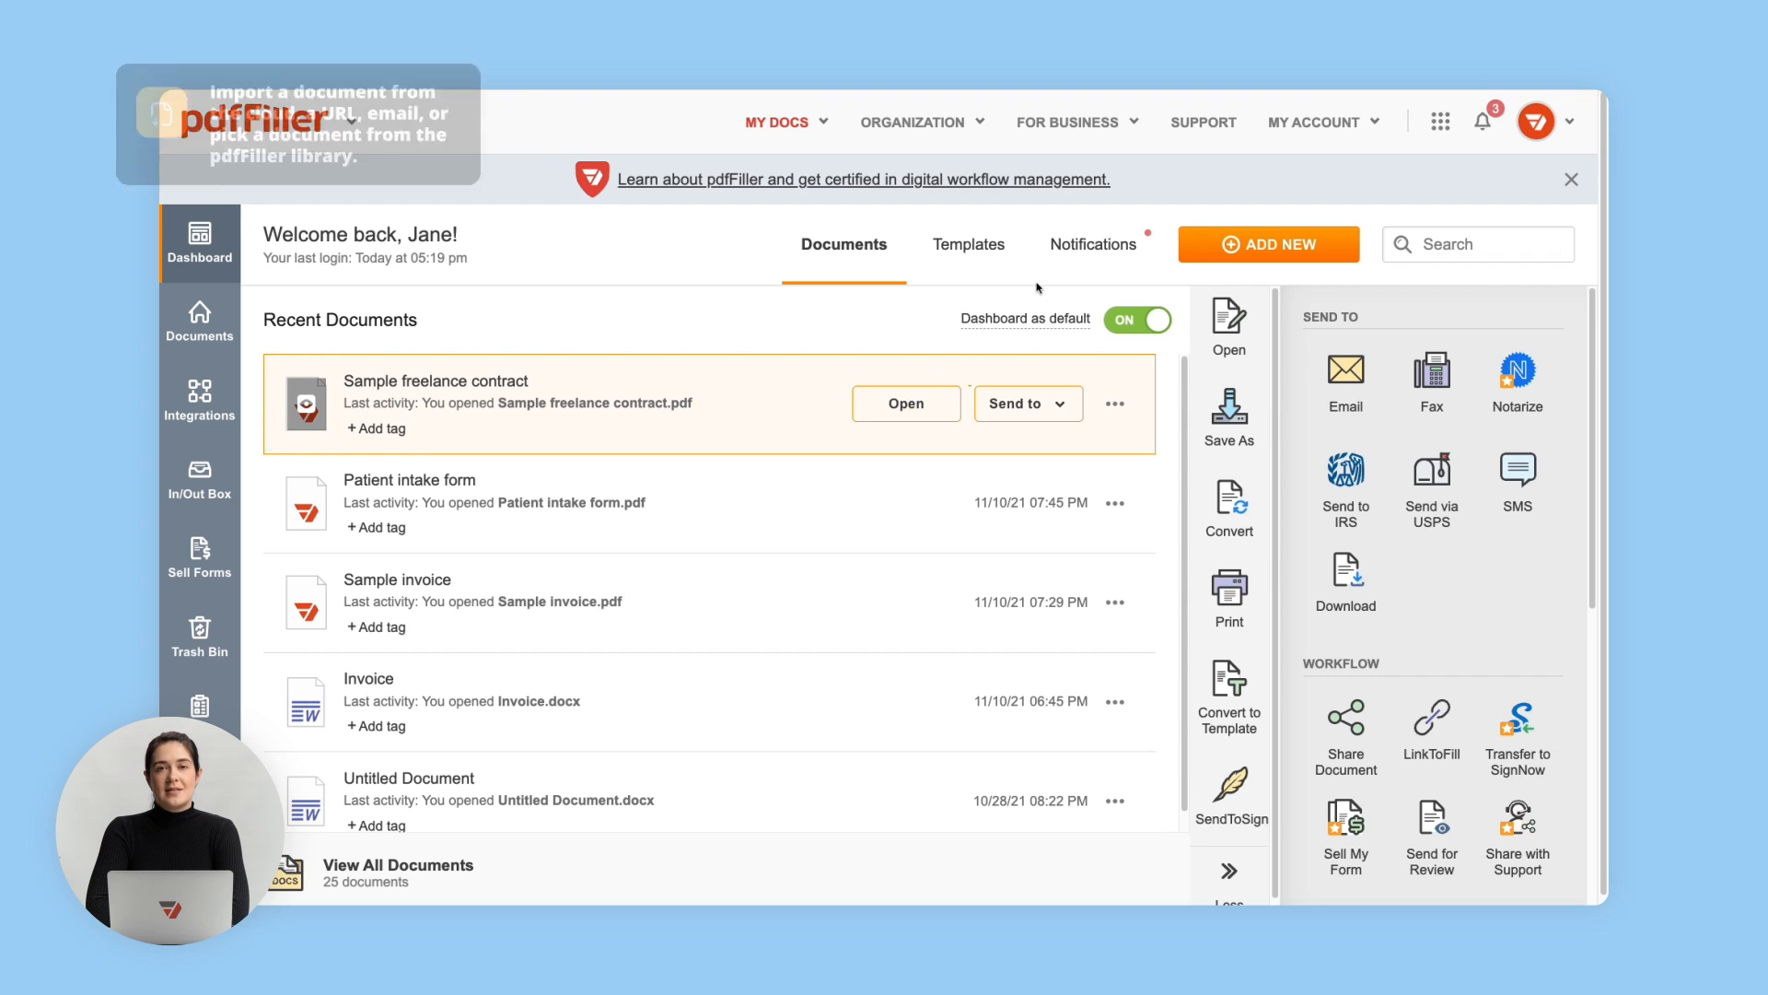
Step: Upload Sample freelance contract.pdf from the computer via Add New so it opens in the editor
{"action": "left_click", "coordinate": [1267, 243]}
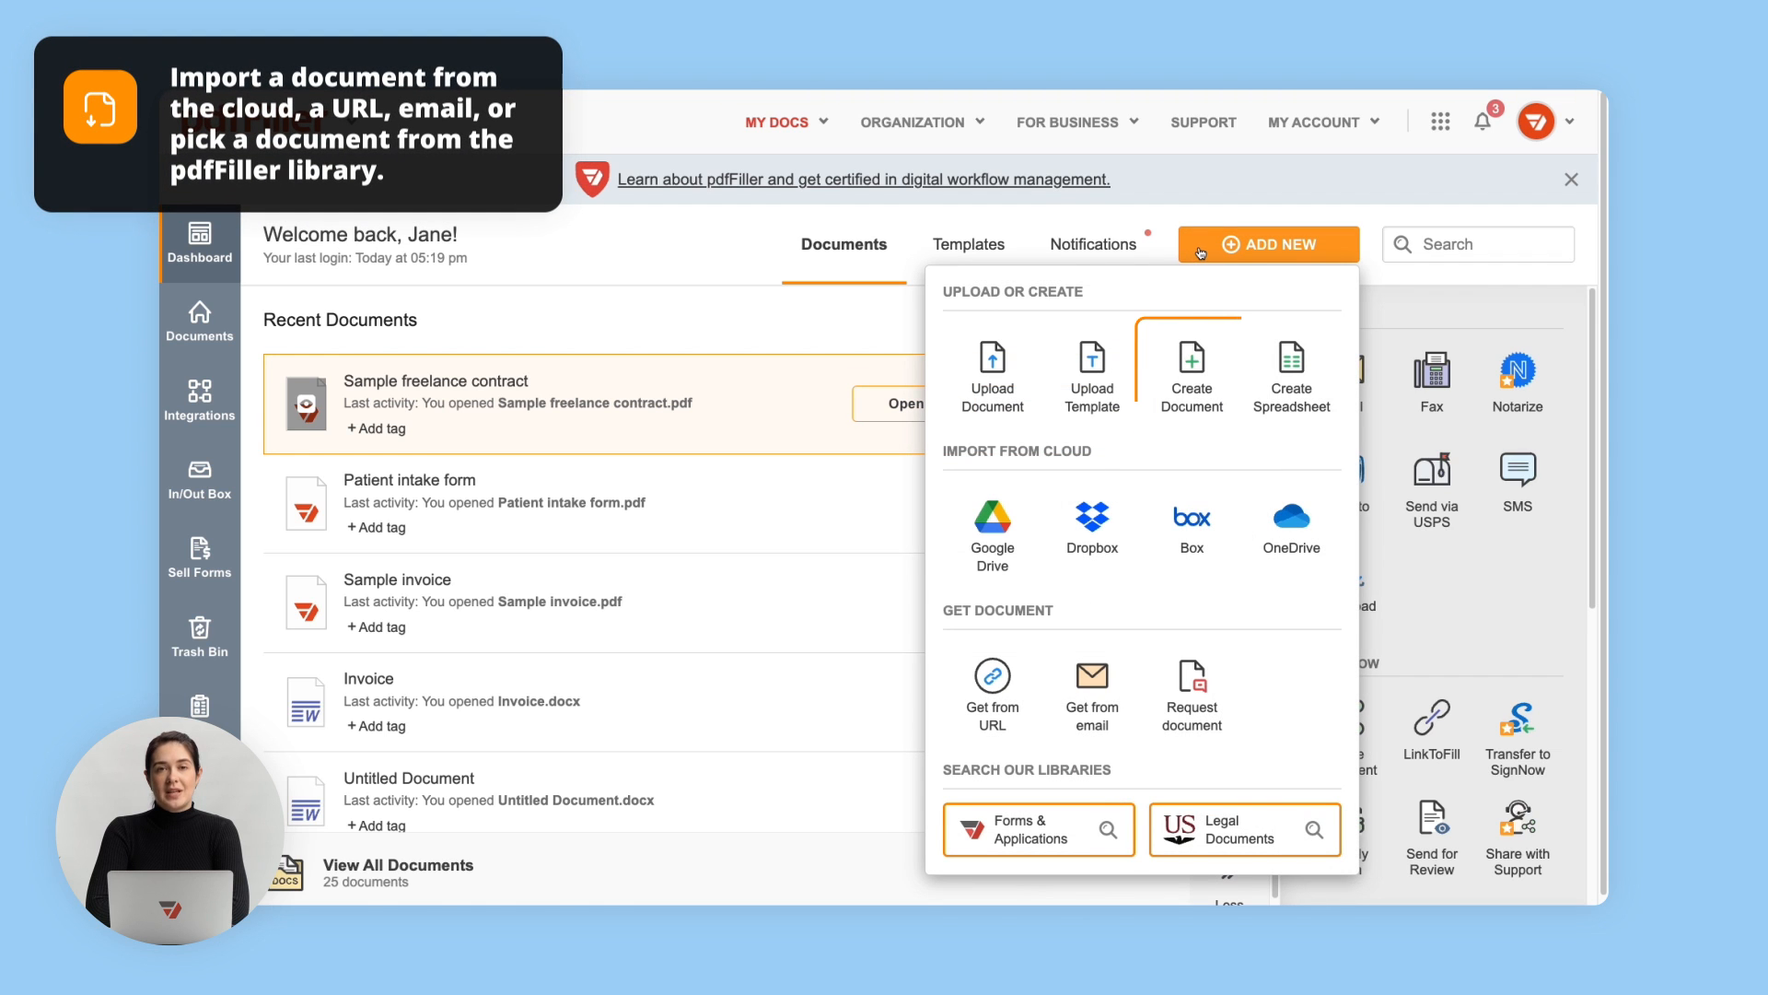
{"action": "mouse_move", "coordinate": [991, 373]}
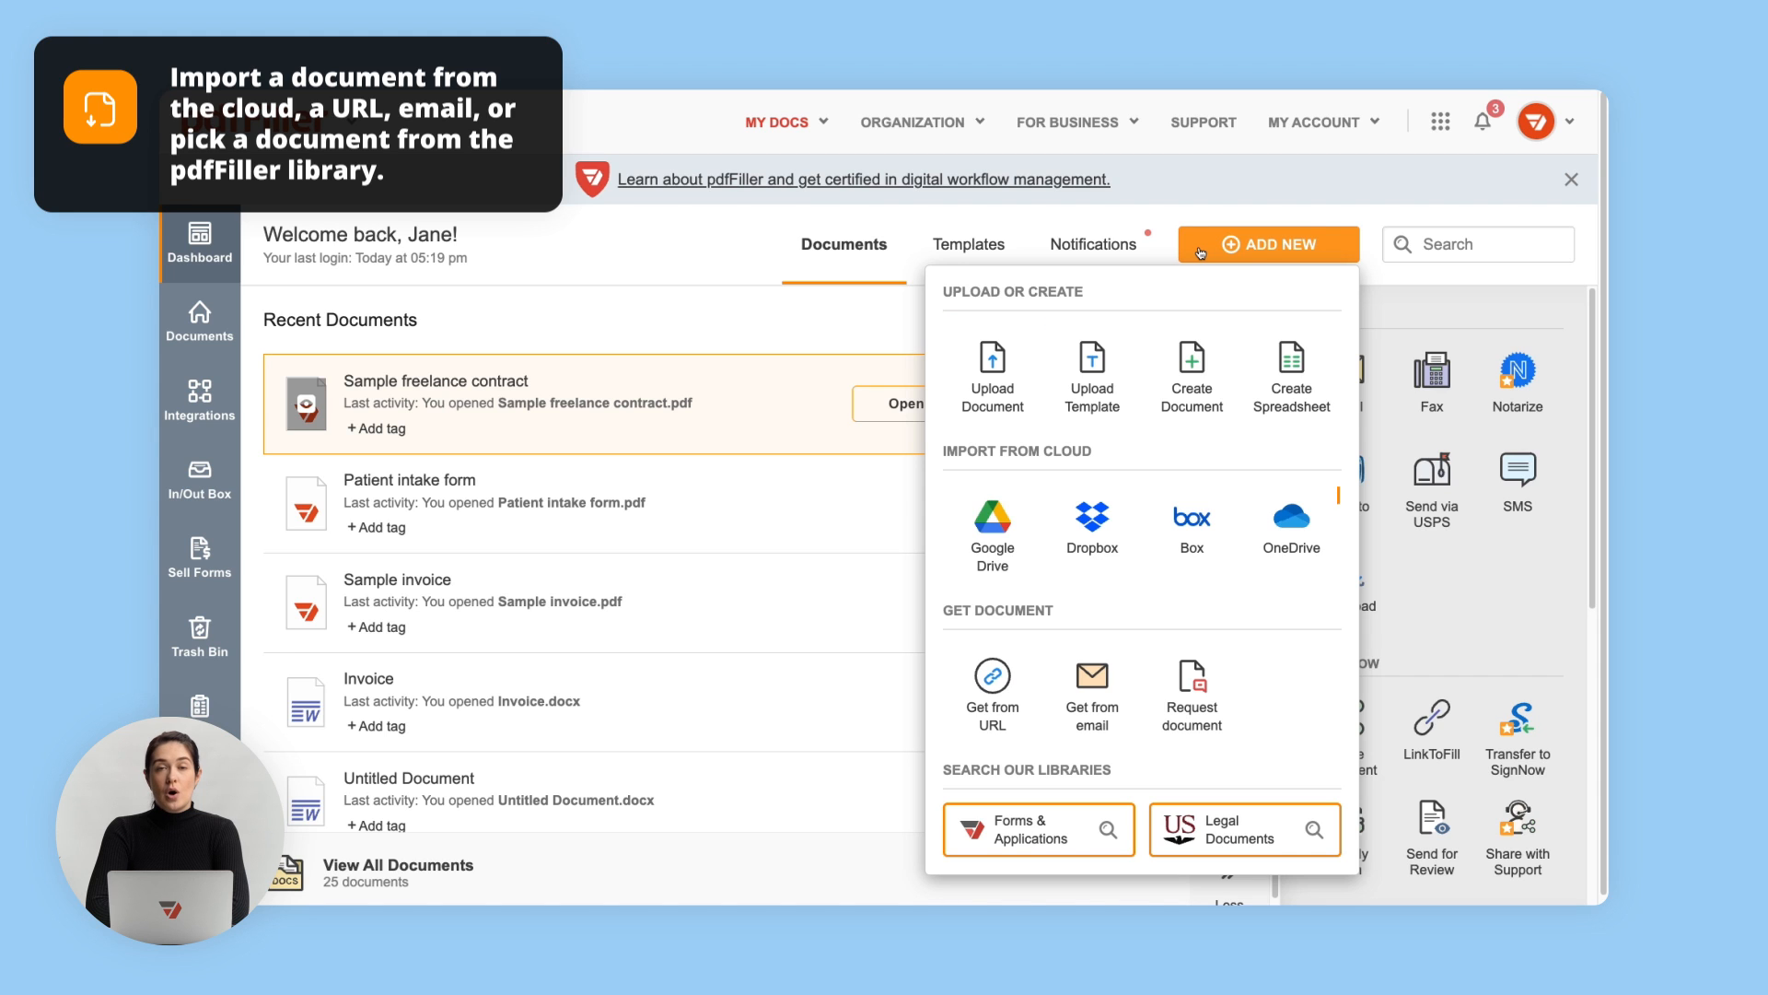
{"action": "mouse_move", "coordinate": [991, 374]}
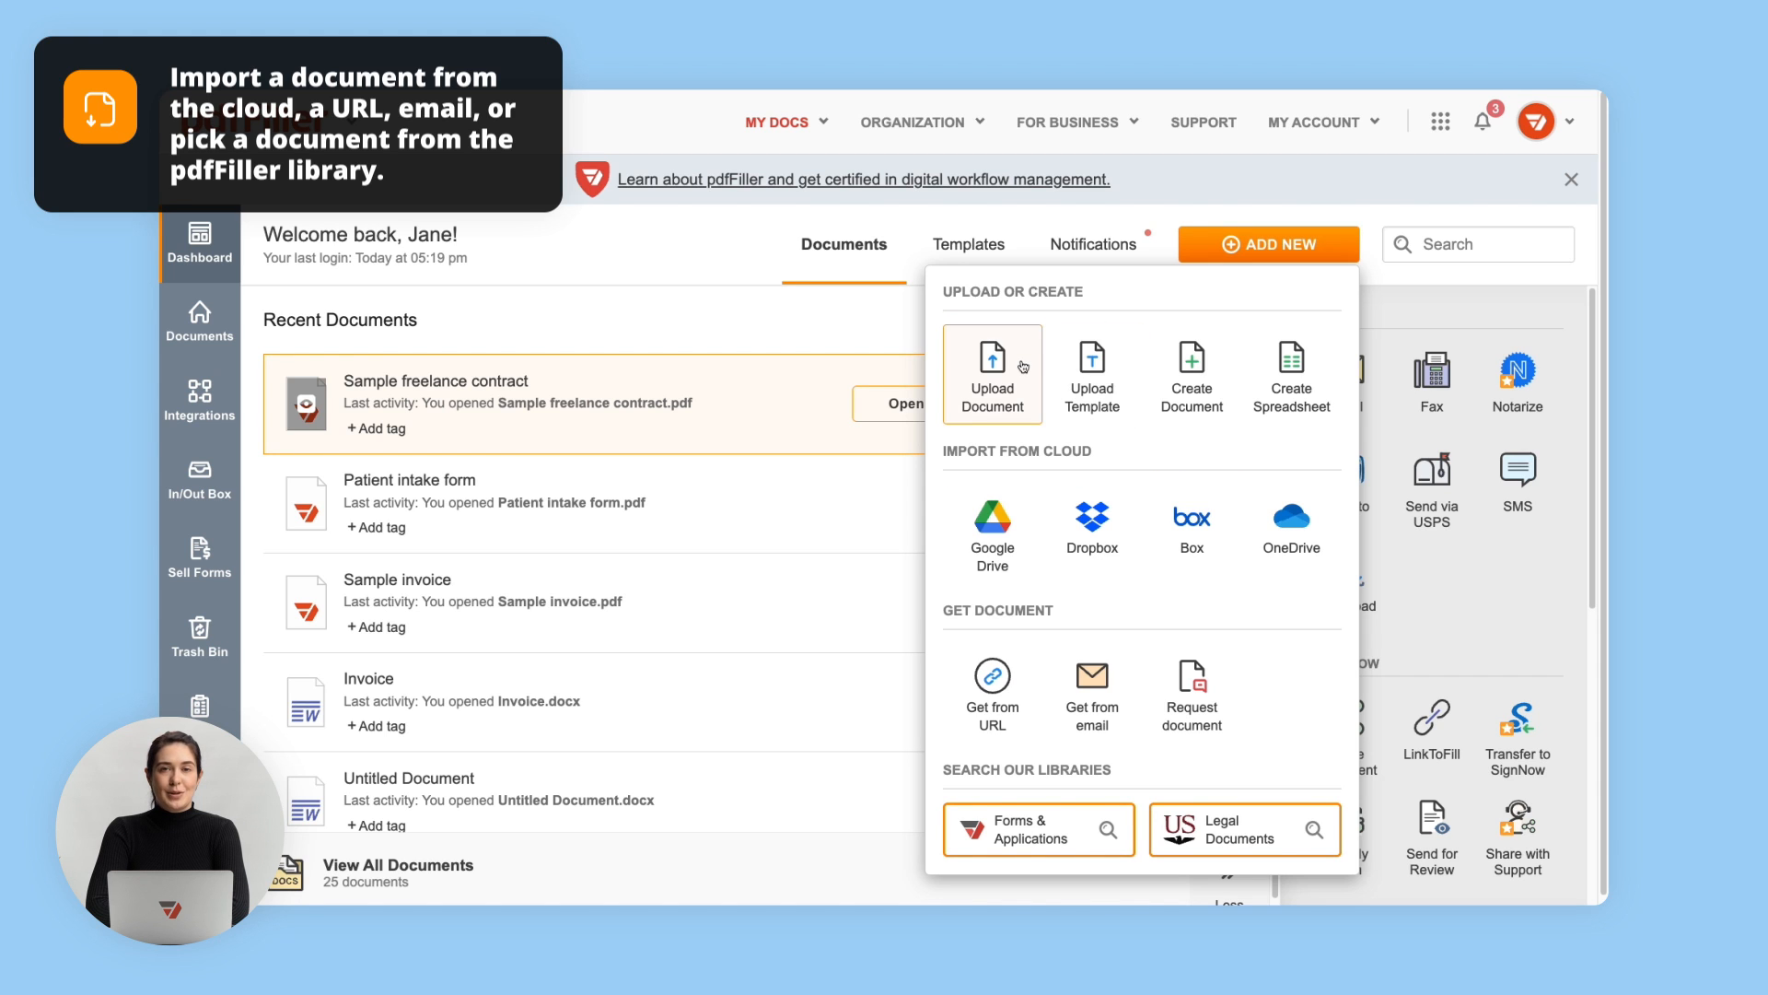
{"action": "left_click", "coordinate": [993, 372]}
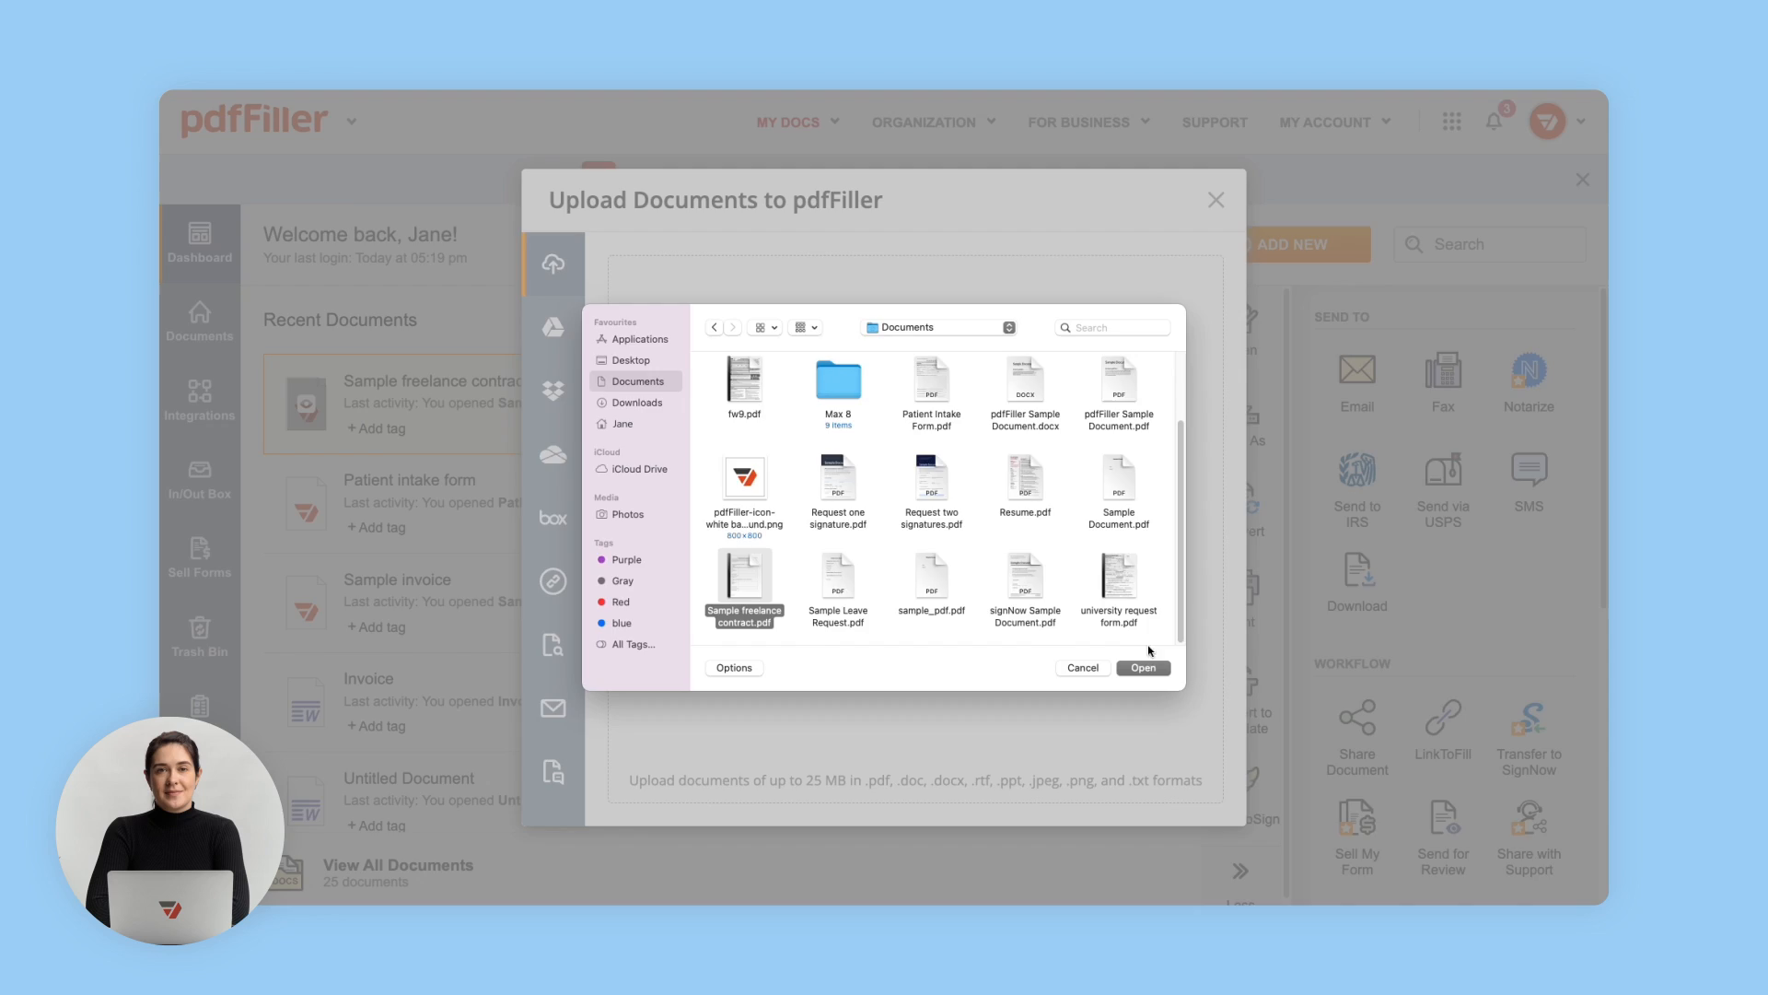
{"action": "left_click", "coordinate": [1143, 667]}
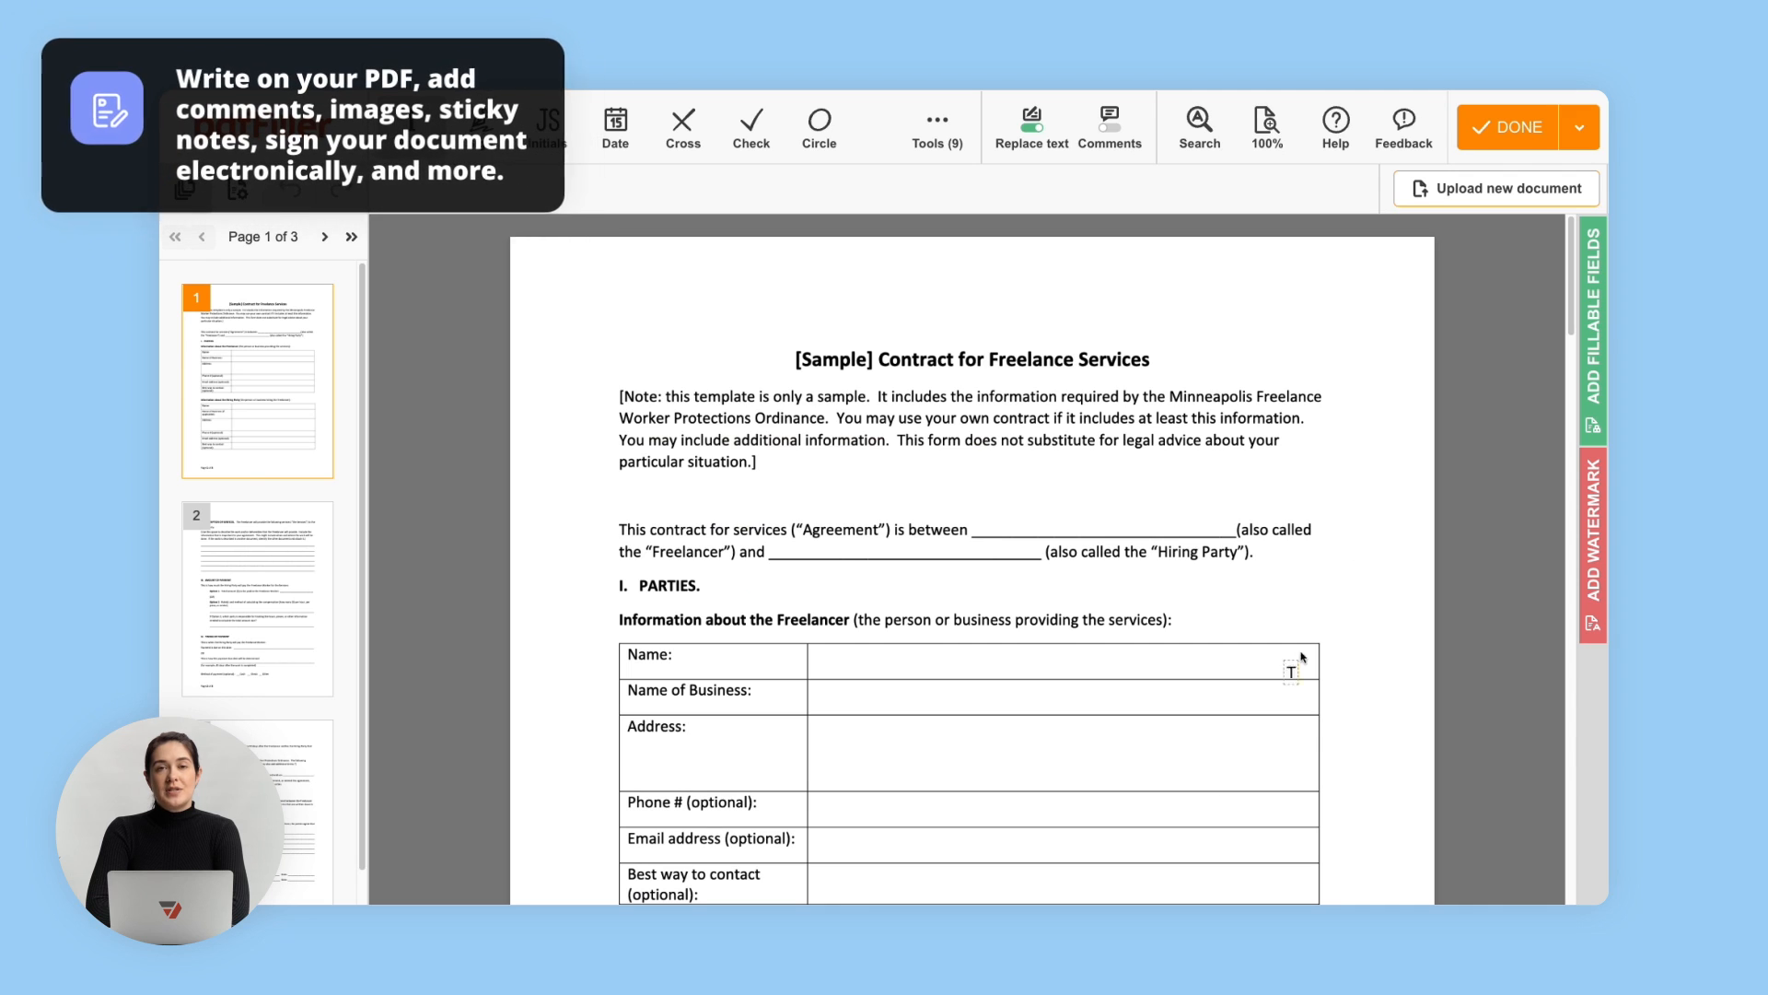
Step: Review the contract pages, then save it as a Word document via Done > Save As, downloading Pdffiller-SaveAs-172209.zip
{"action": "scroll", "scroll_direction": "down", "scroll_amount": 3}
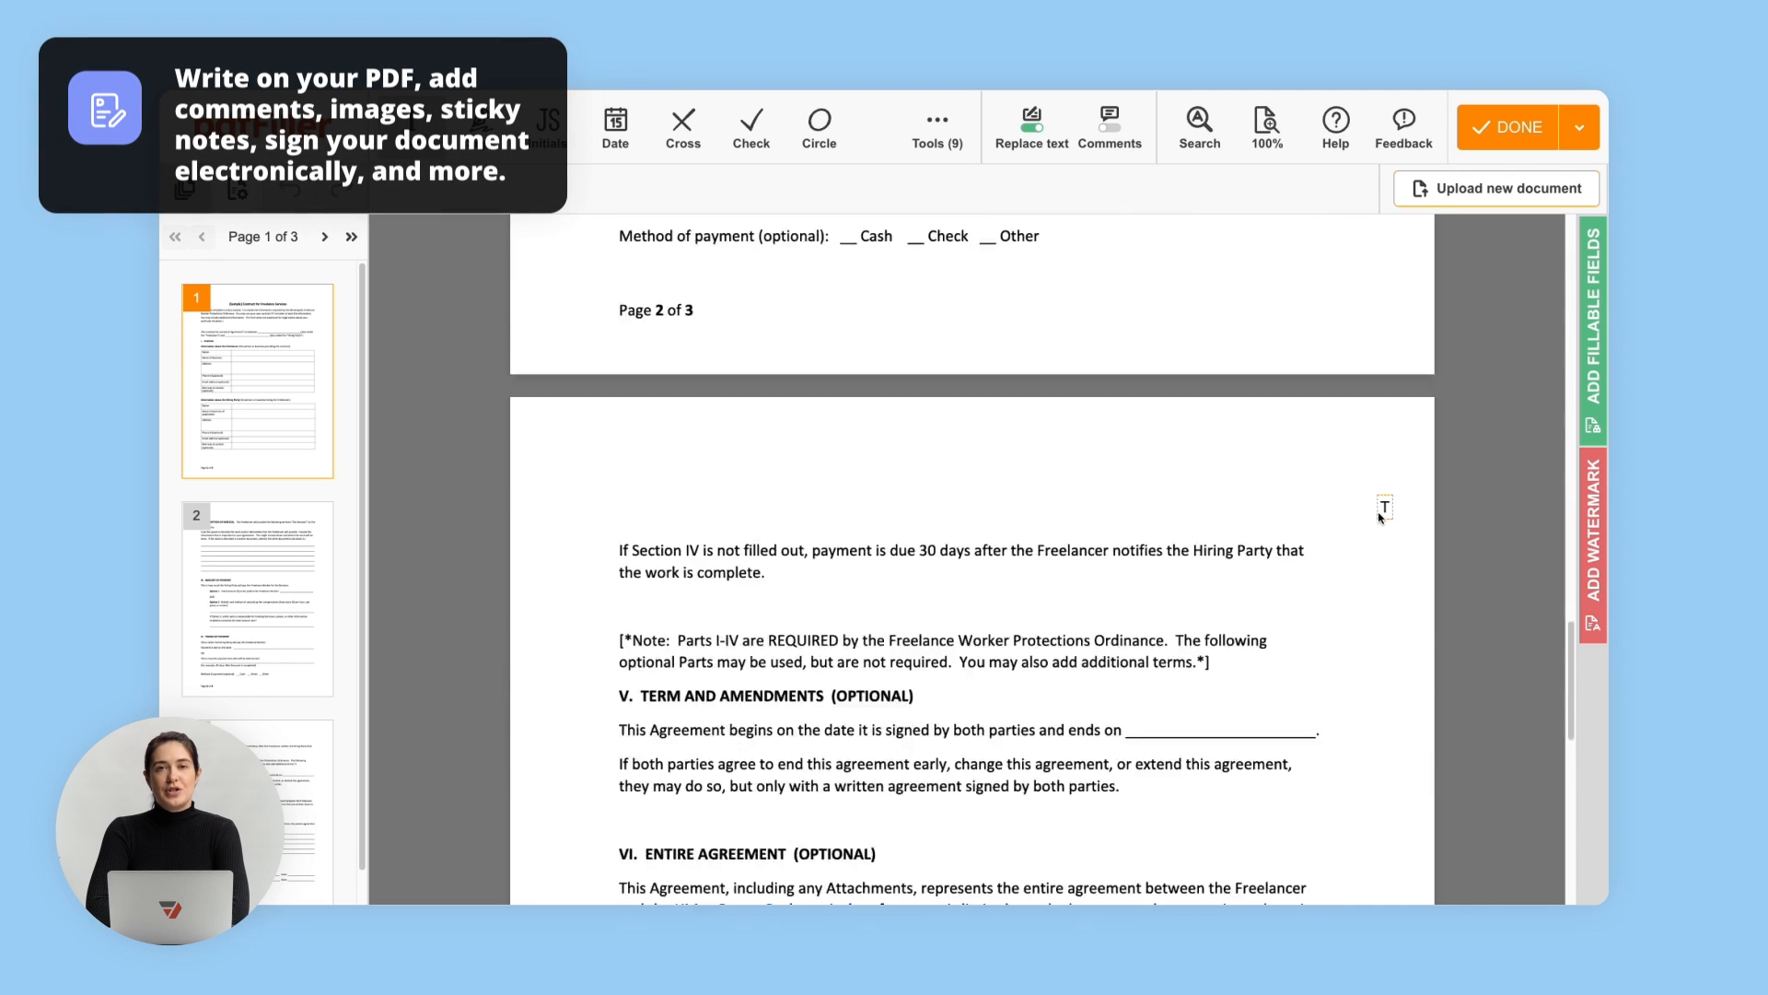
{"action": "scroll", "scroll_direction": "down", "scroll_amount": 3}
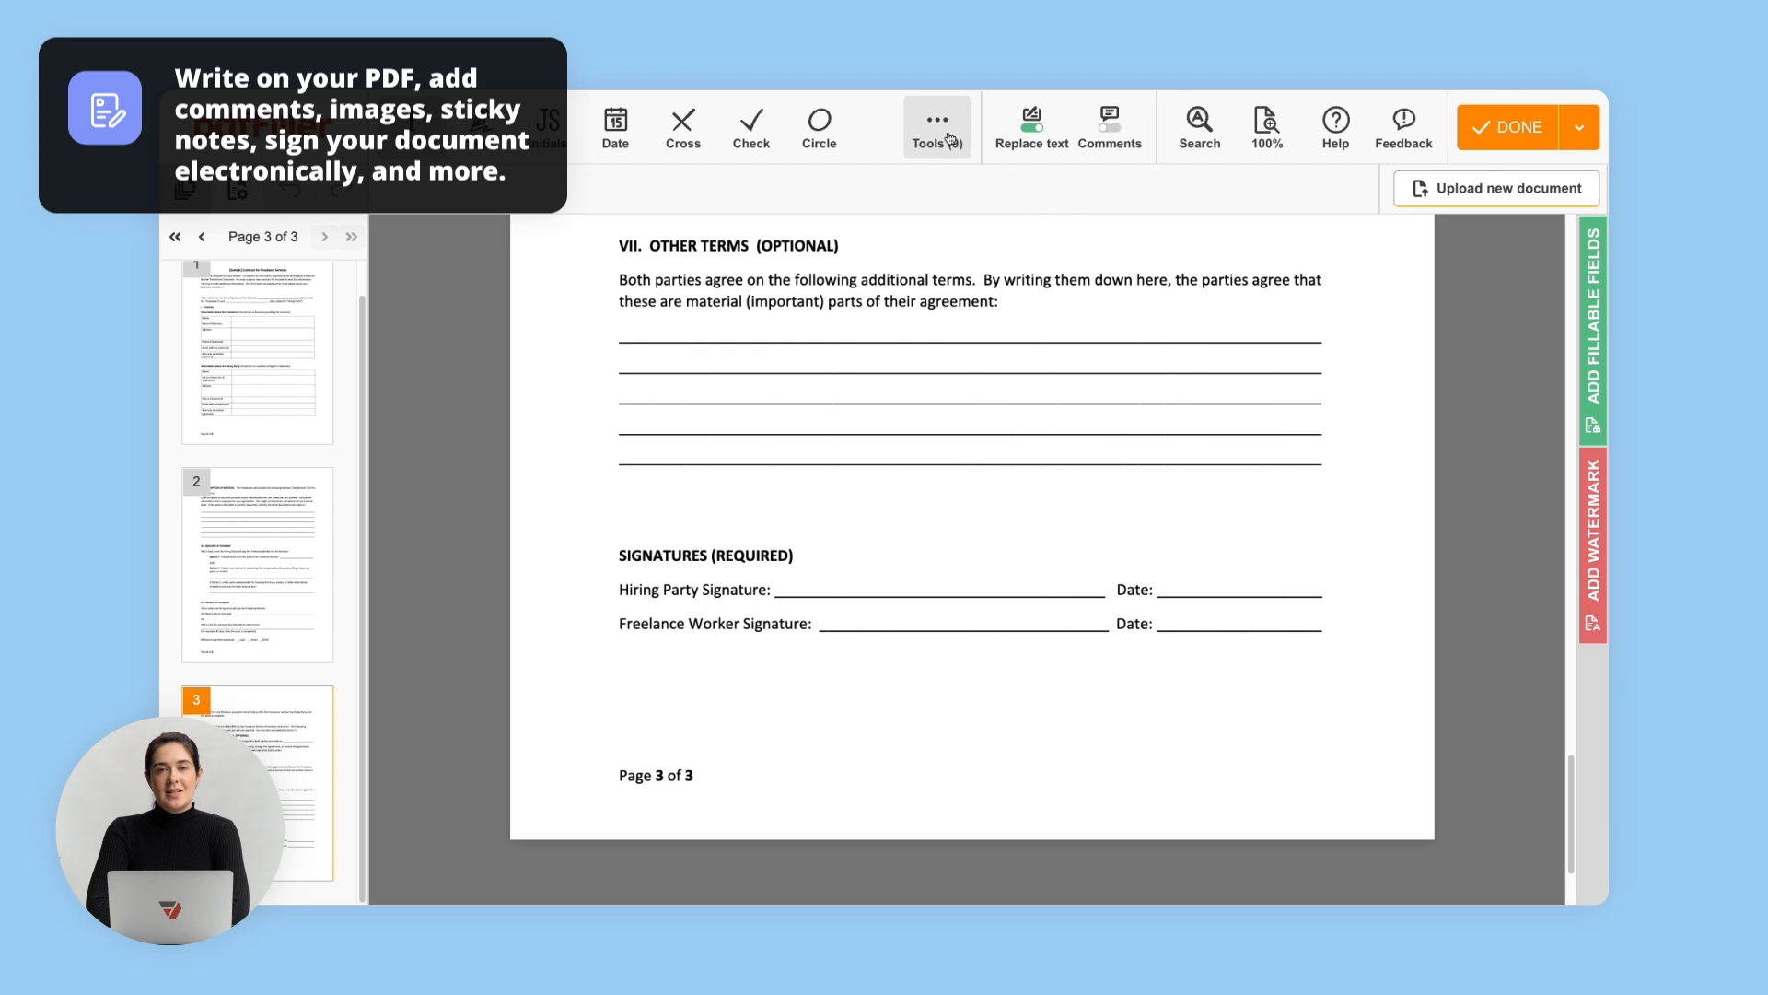
{"action": "left_click", "coordinate": [935, 127]}
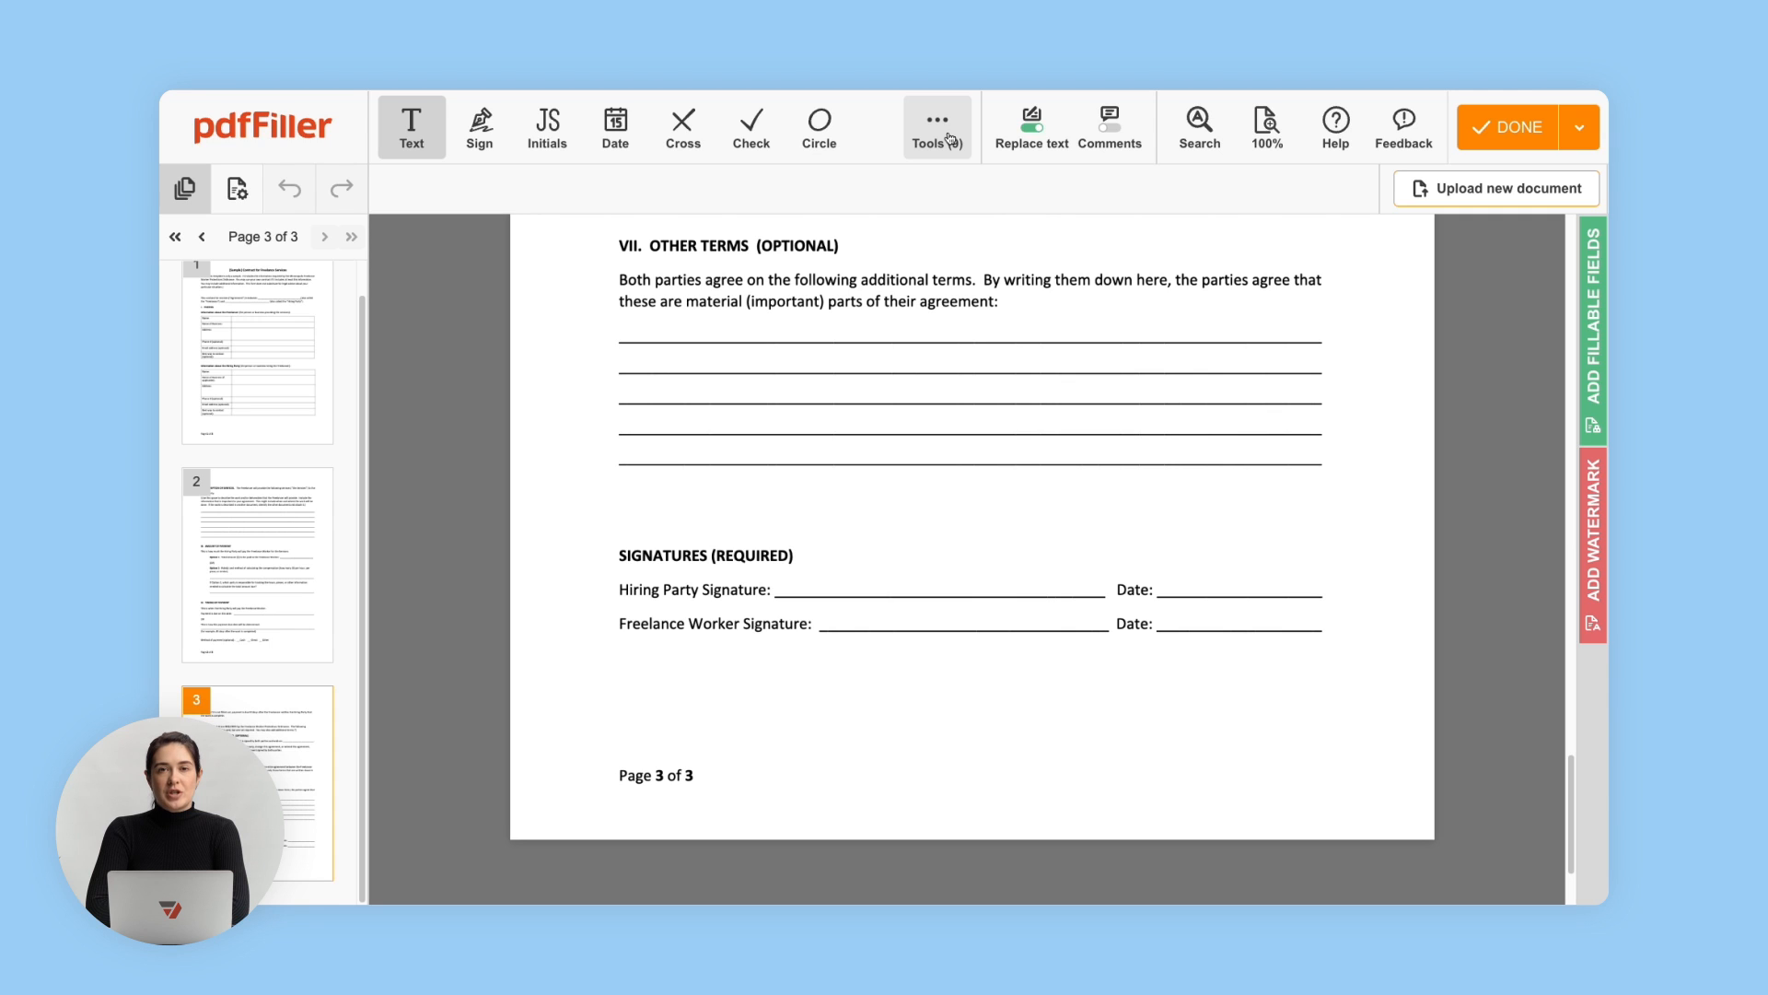
{"action": "left_click", "coordinate": [1580, 127]}
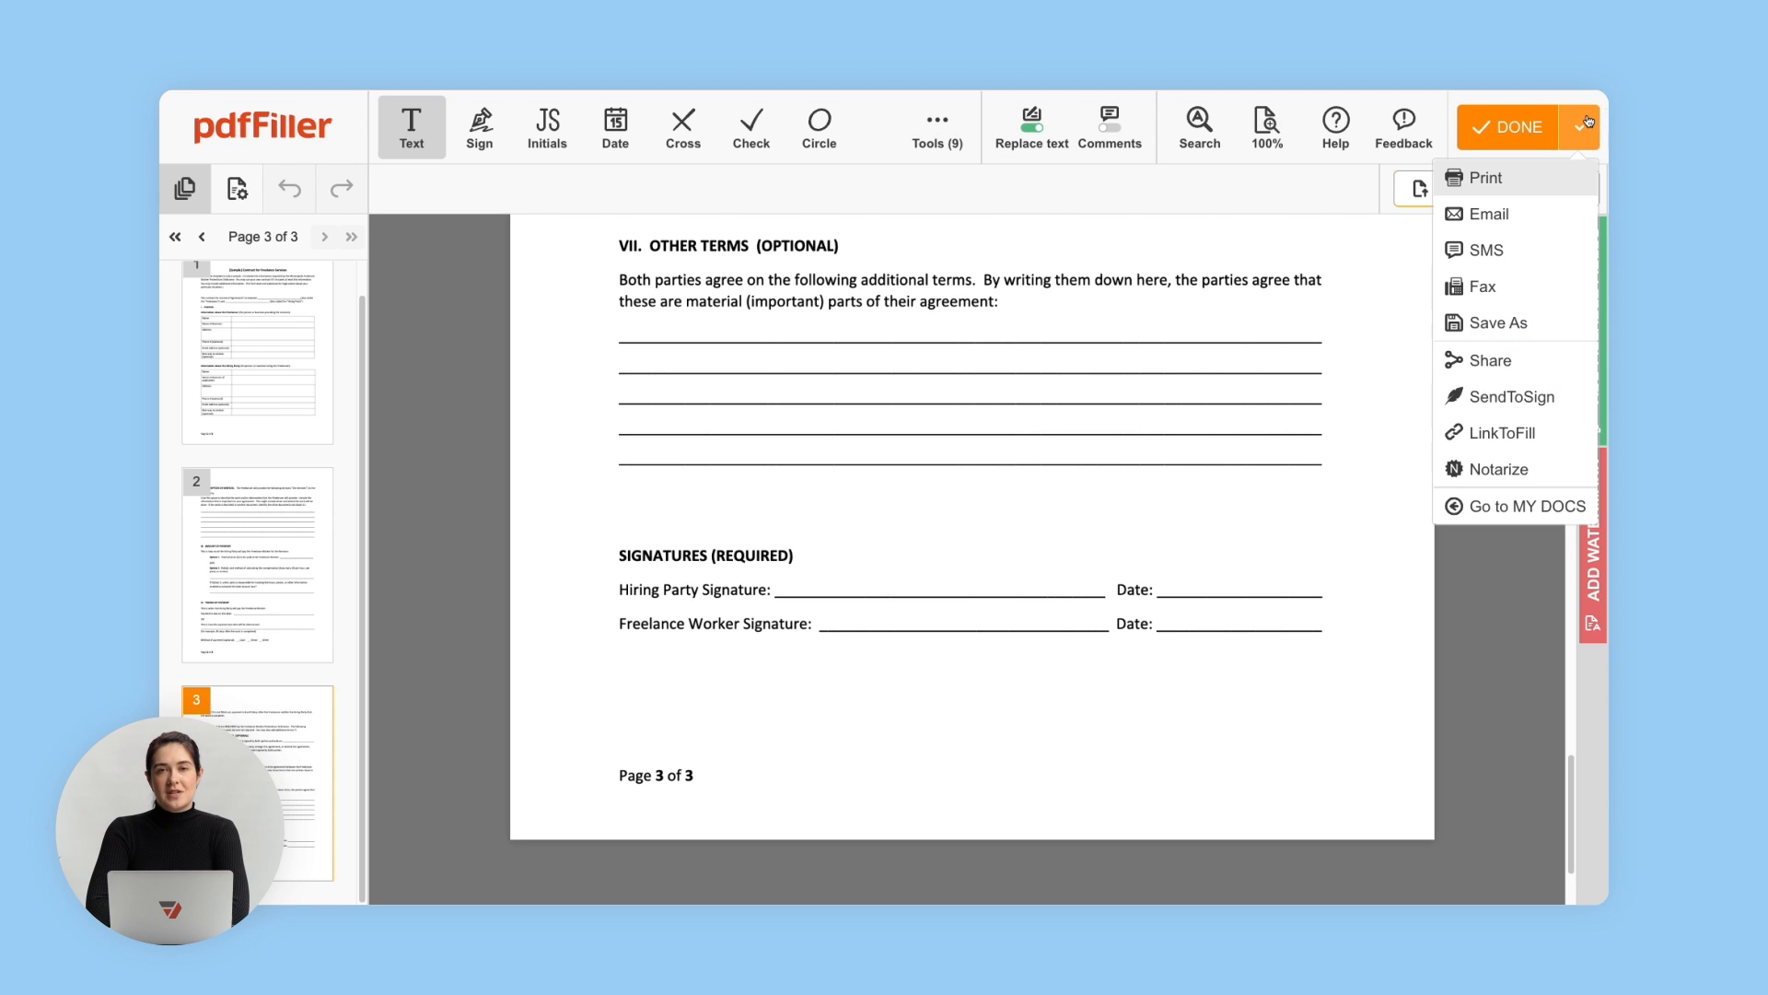
{"action": "mouse_move", "coordinate": [1514, 323]}
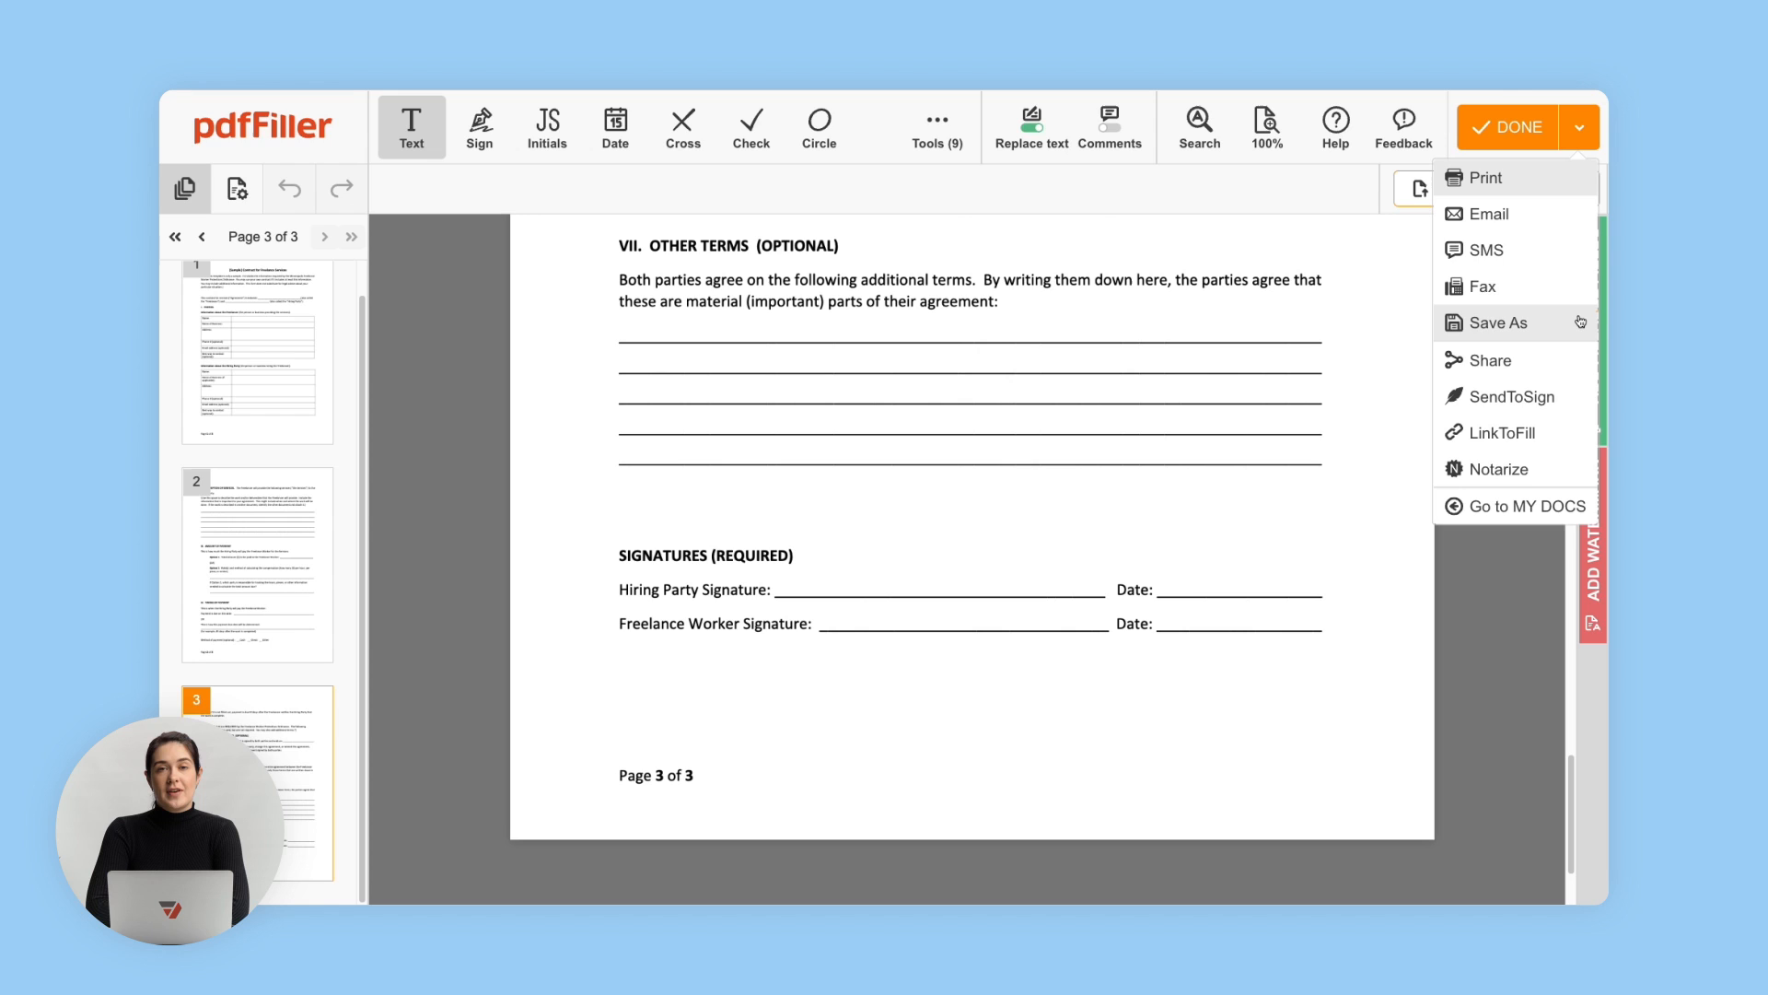
{"action": "left_click", "coordinate": [1499, 322]}
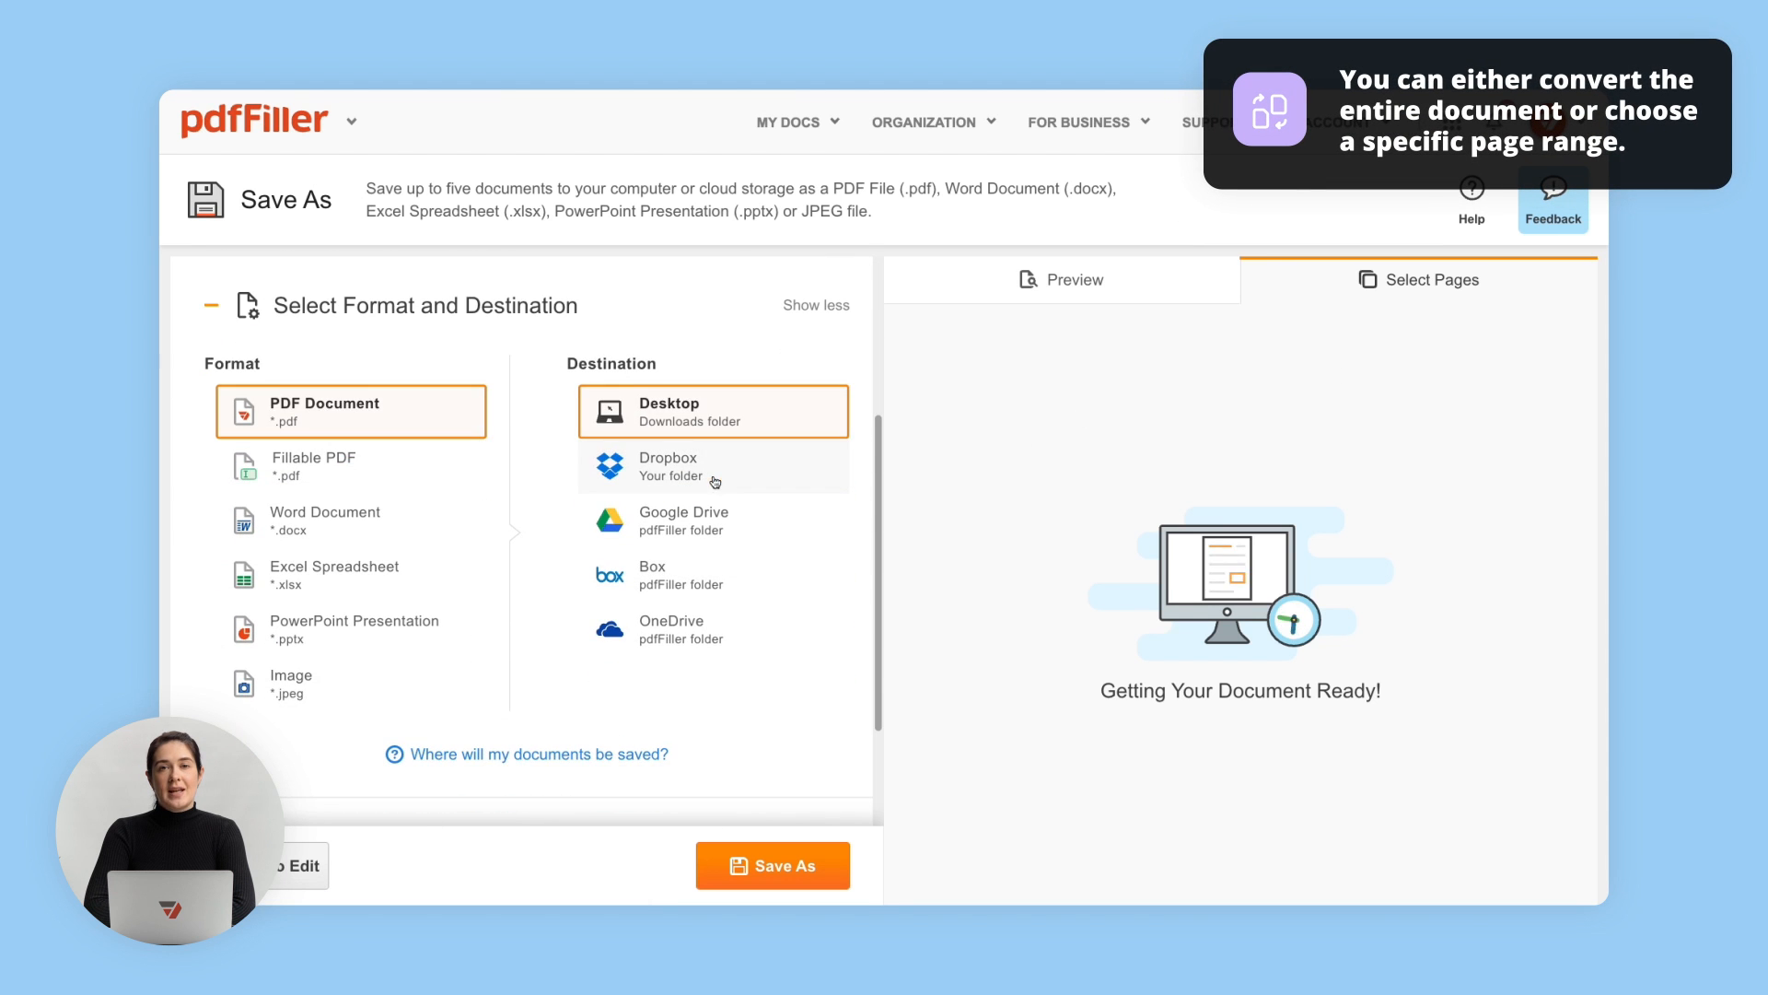
{"action": "left_click", "coordinate": [350, 520]}
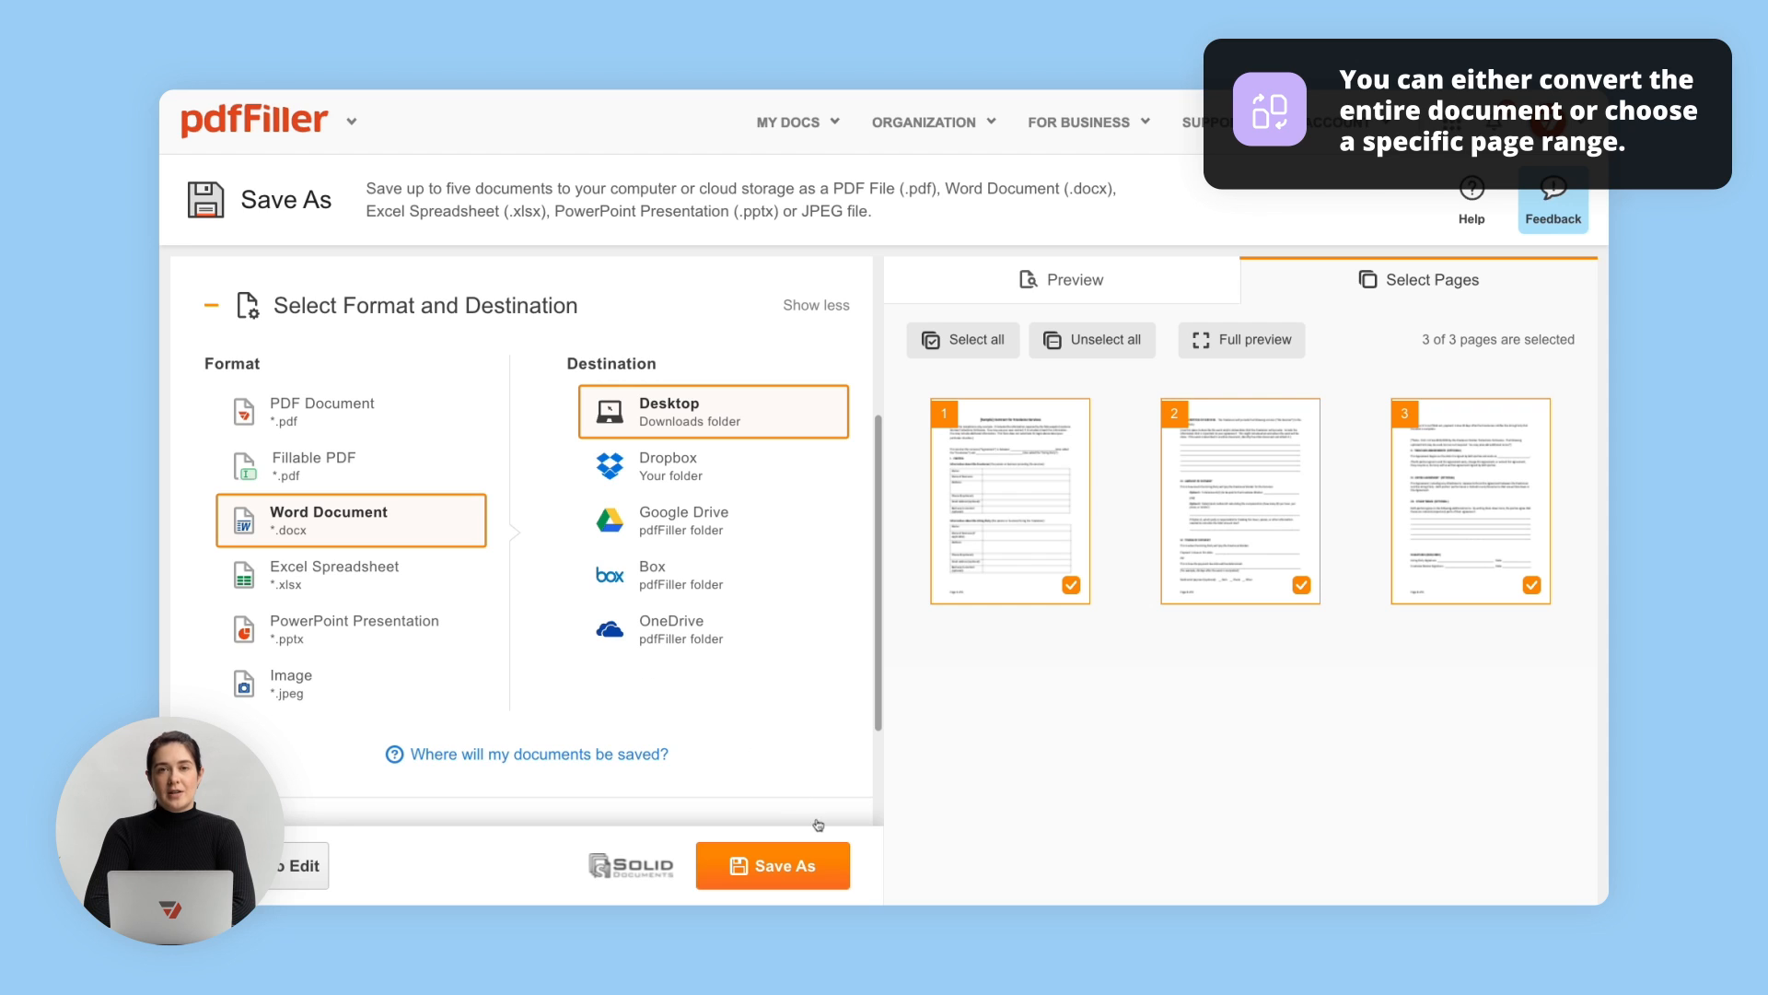
{"action": "left_click", "coordinate": [772, 866]}
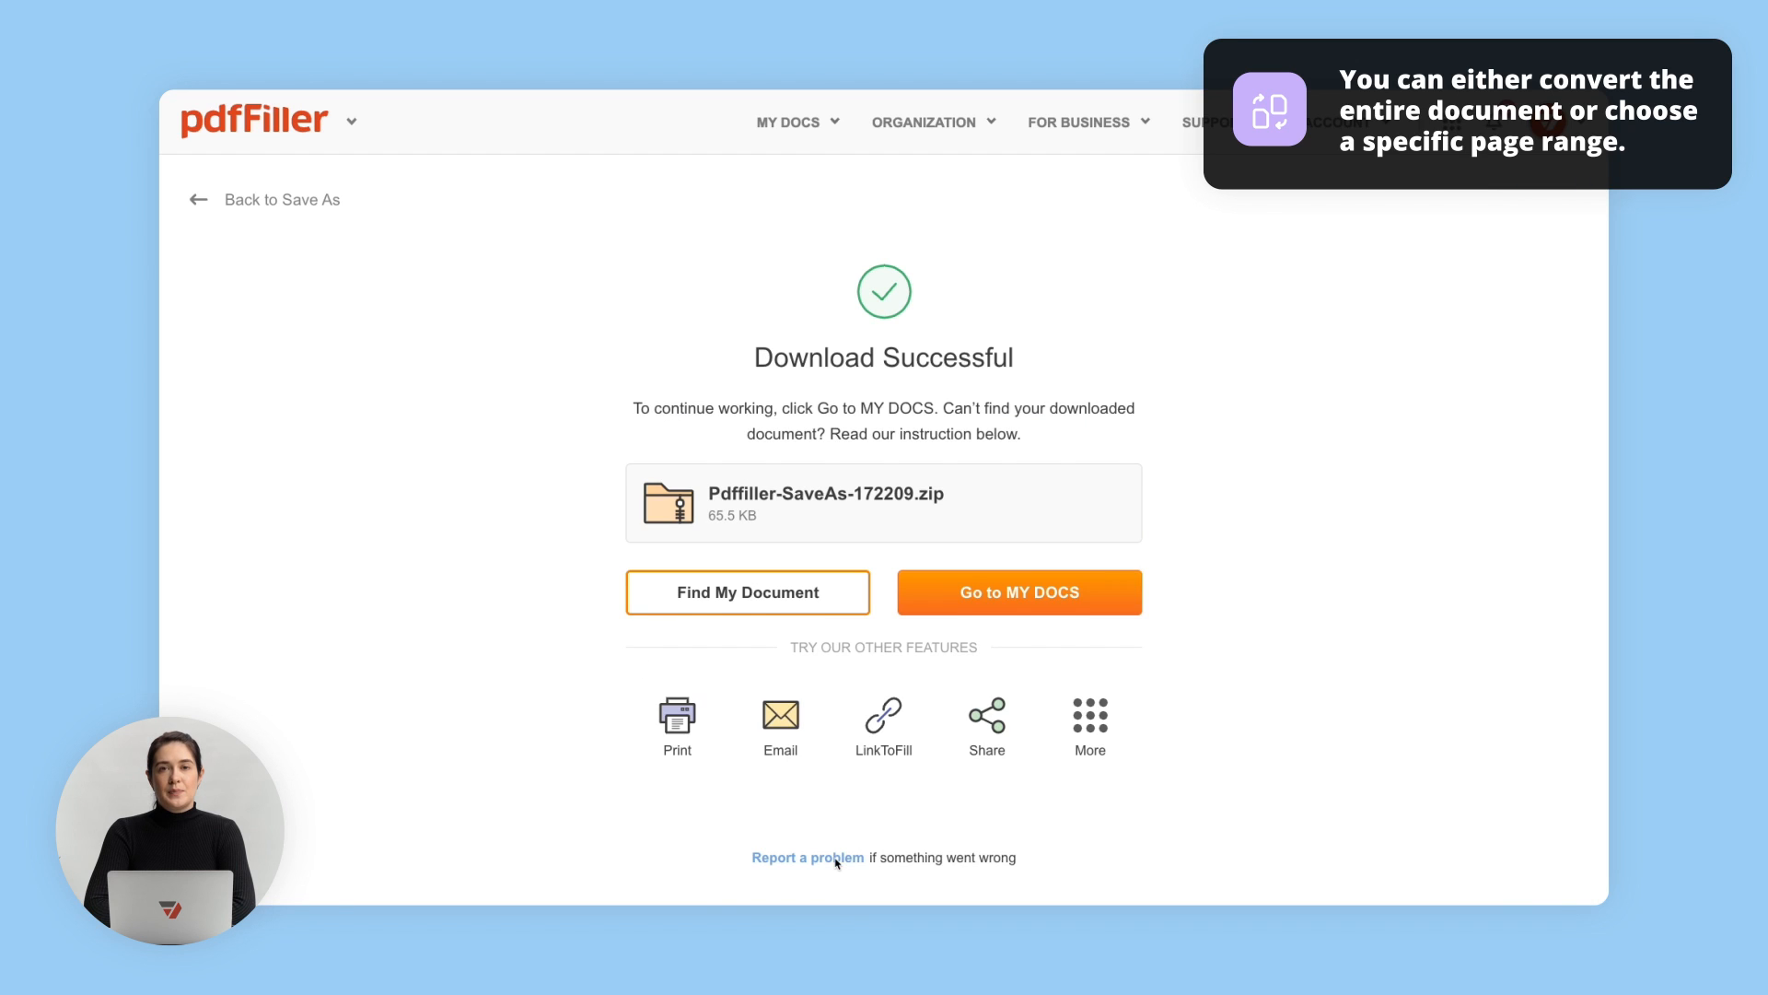